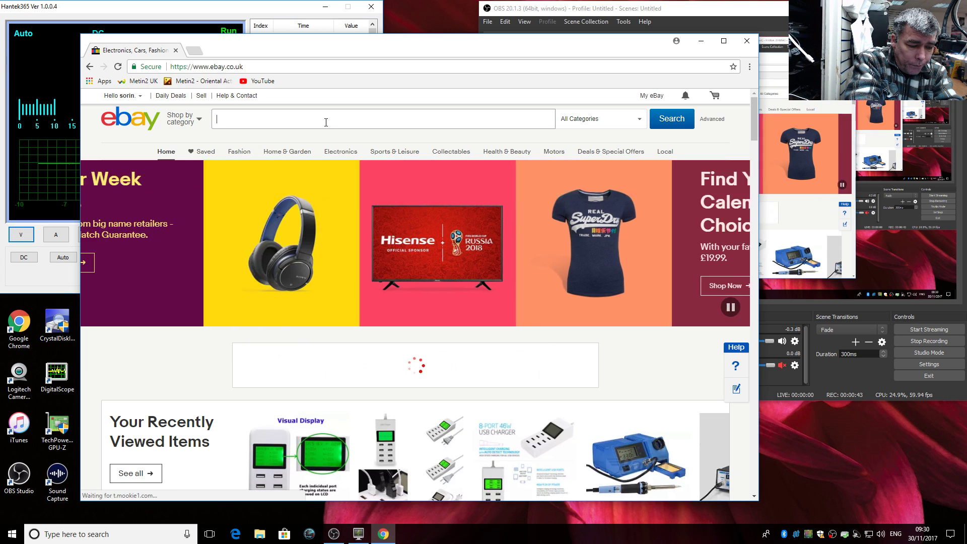
Search eBay for 'micro soldering station' to get its 22 listings
{"action": "type", "text": "mil"}
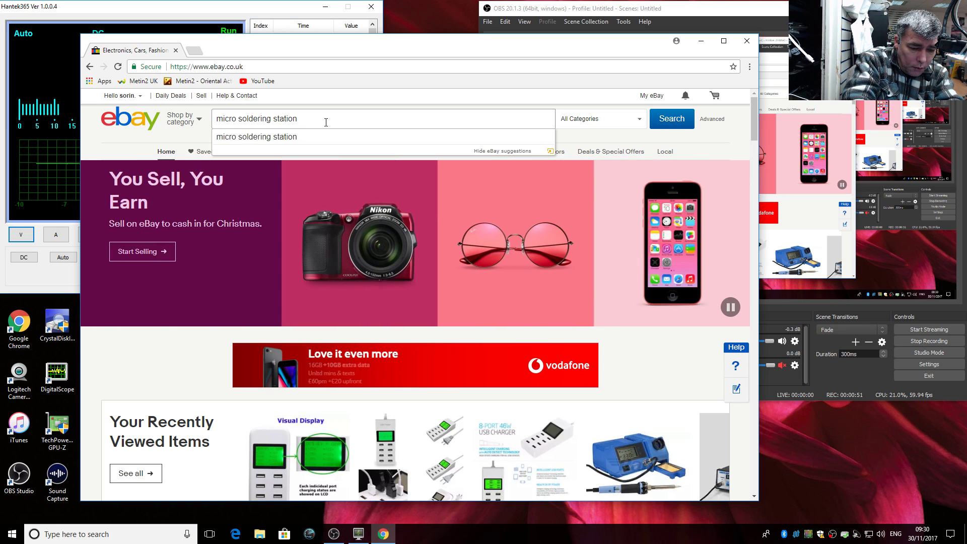
{"action": "left_click", "coordinate": [670, 119]}
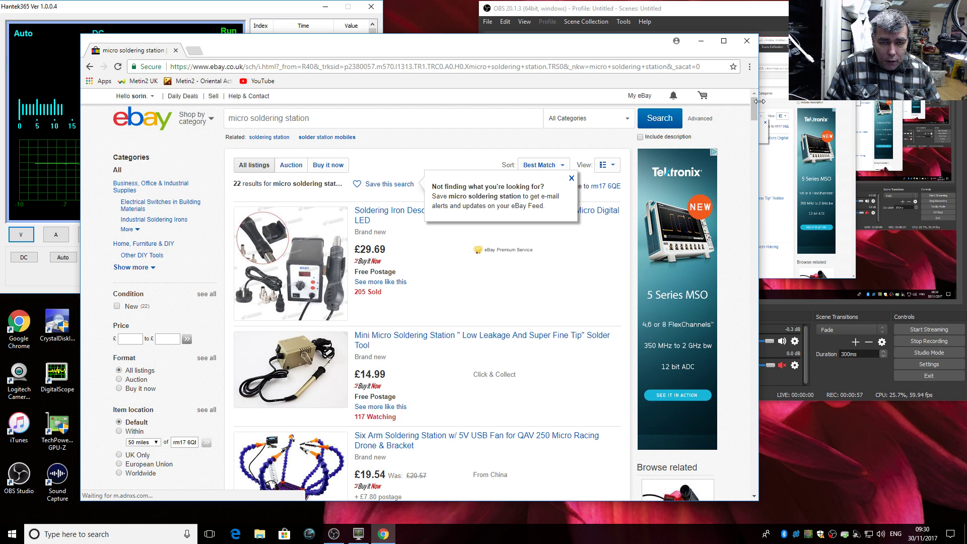
Scroll down through the micro soldering station search results
{"action": "scroll", "scroll_direction": "down", "scroll_amount": 3}
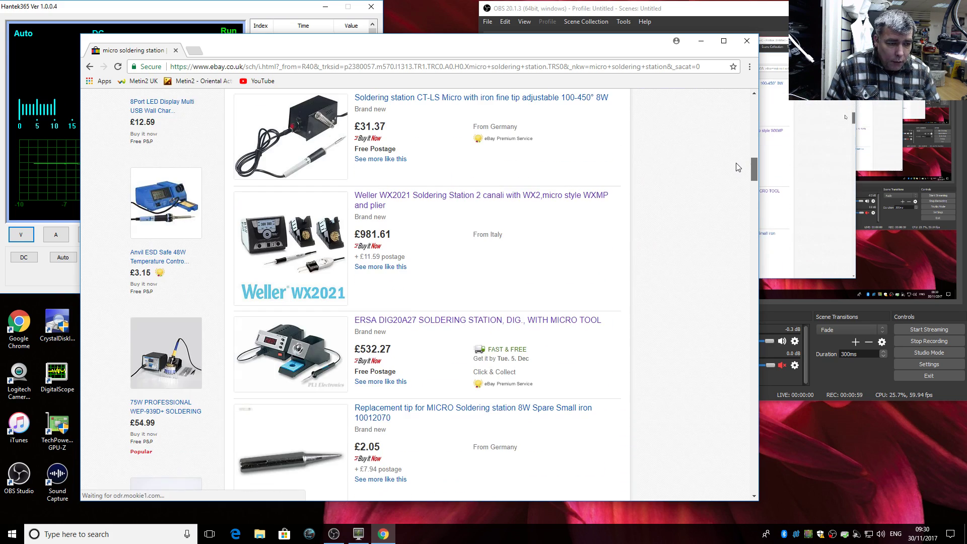
{"action": "scroll", "scroll_direction": "down", "scroll_amount": 3}
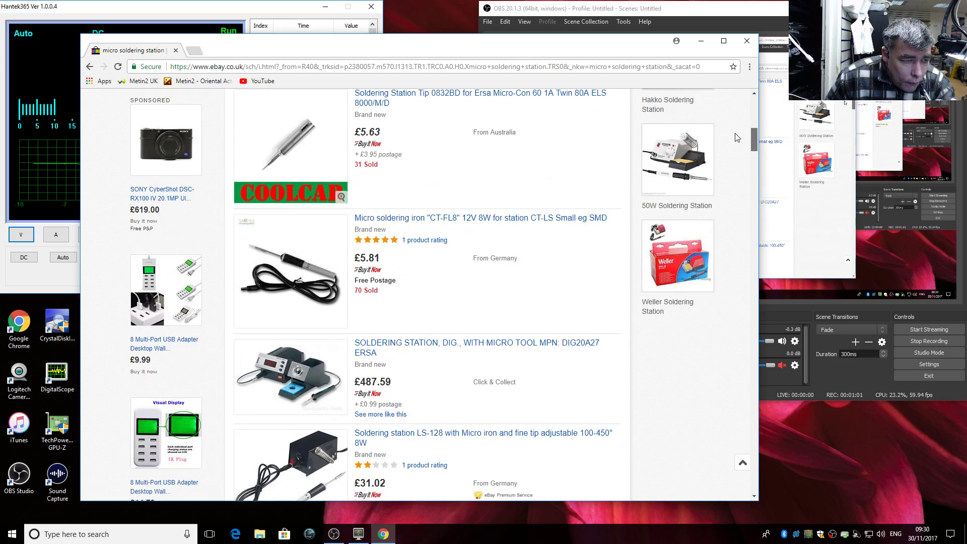
{"action": "scroll", "scroll_direction": "down", "scroll_amount": 3}
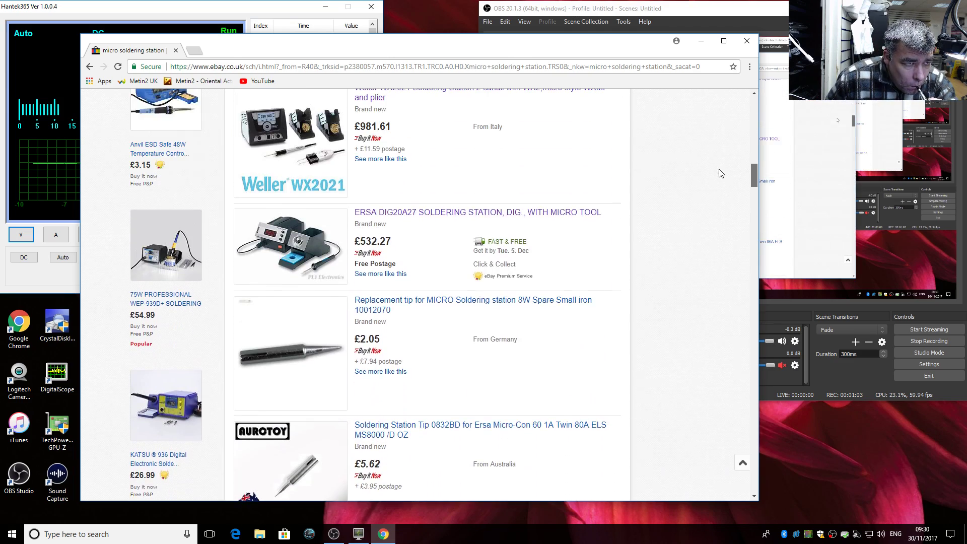
{"action": "scroll", "scroll_direction": "down", "scroll_amount": 3}
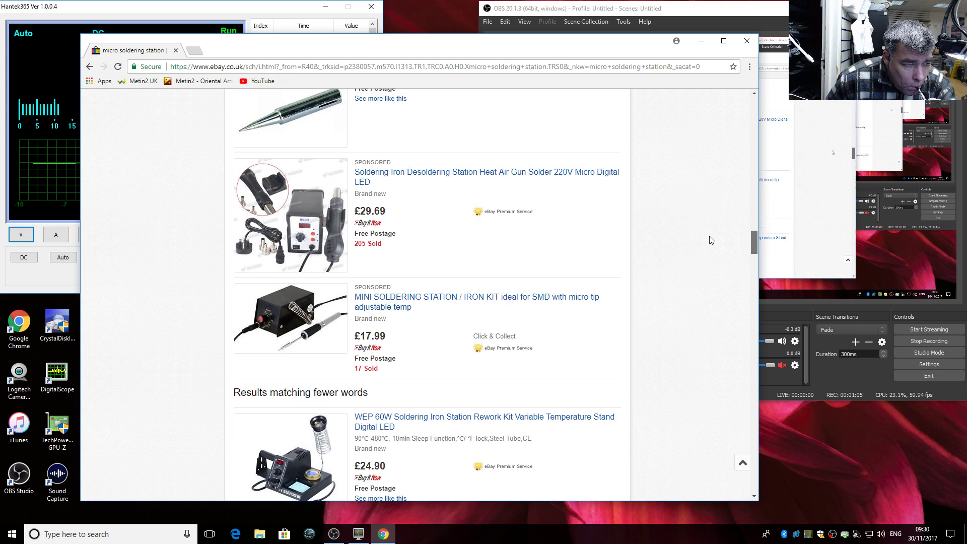
{"action": "scroll", "scroll_direction": "down", "scroll_amount": 3}
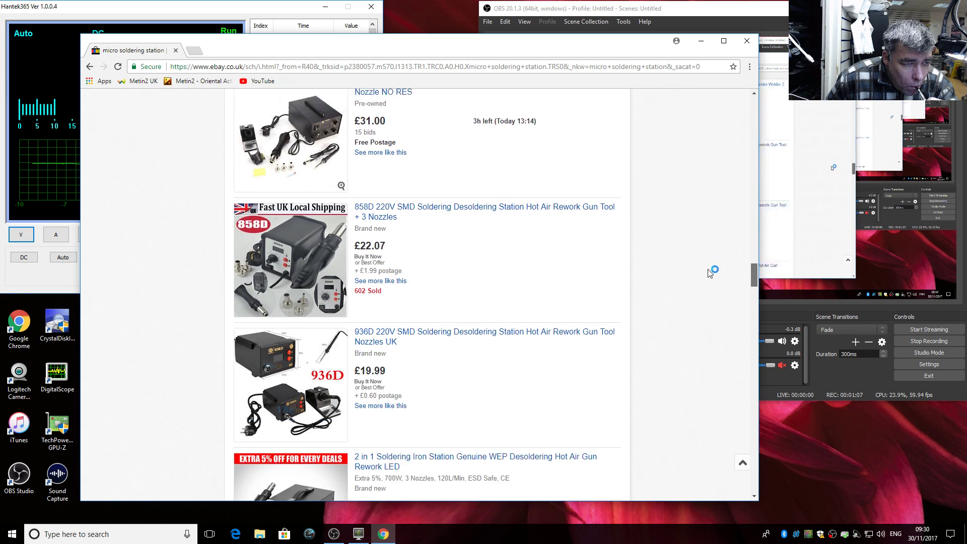
{"action": "scroll", "scroll_direction": "down", "scroll_amount": 3}
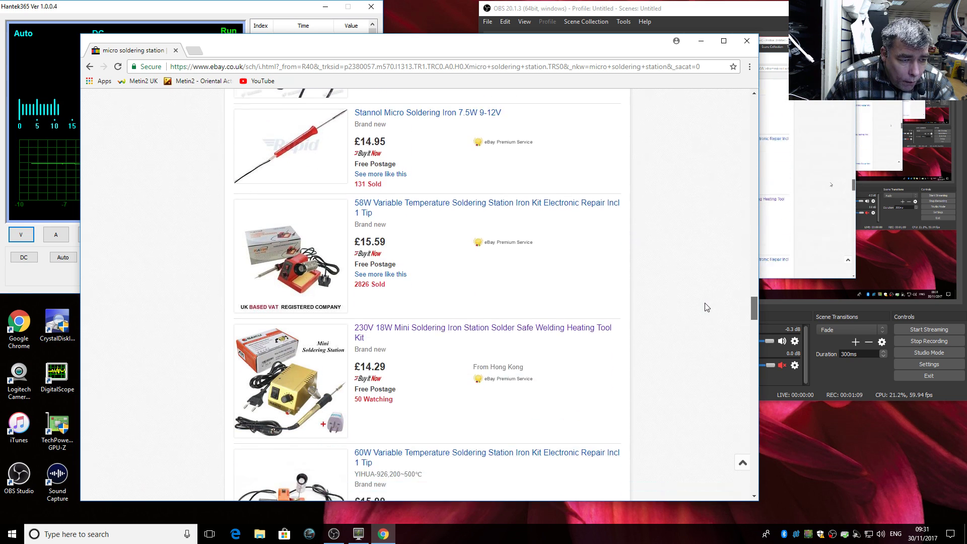
{"action": "scroll", "scroll_direction": "down", "scroll_amount": 3}
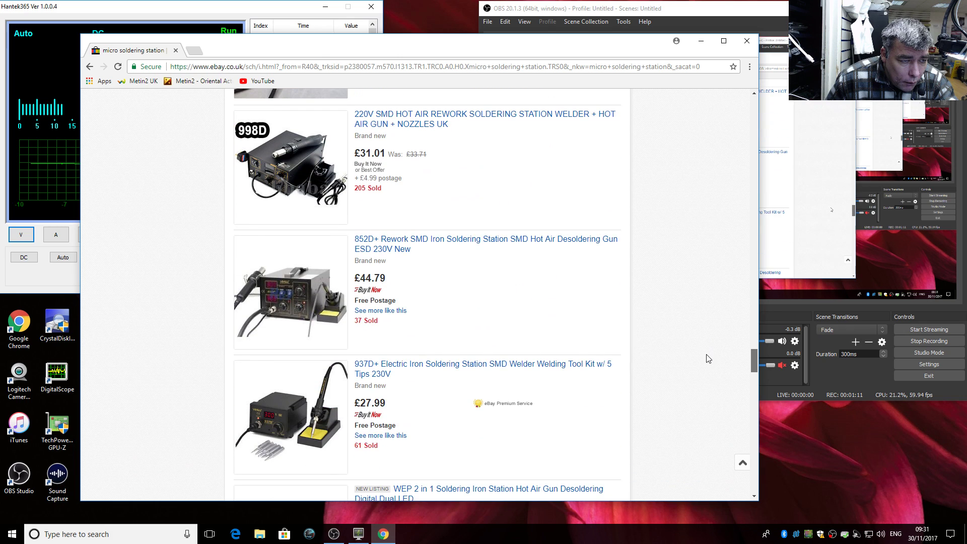
{"action": "scroll", "scroll_direction": "down", "scroll_amount": 3}
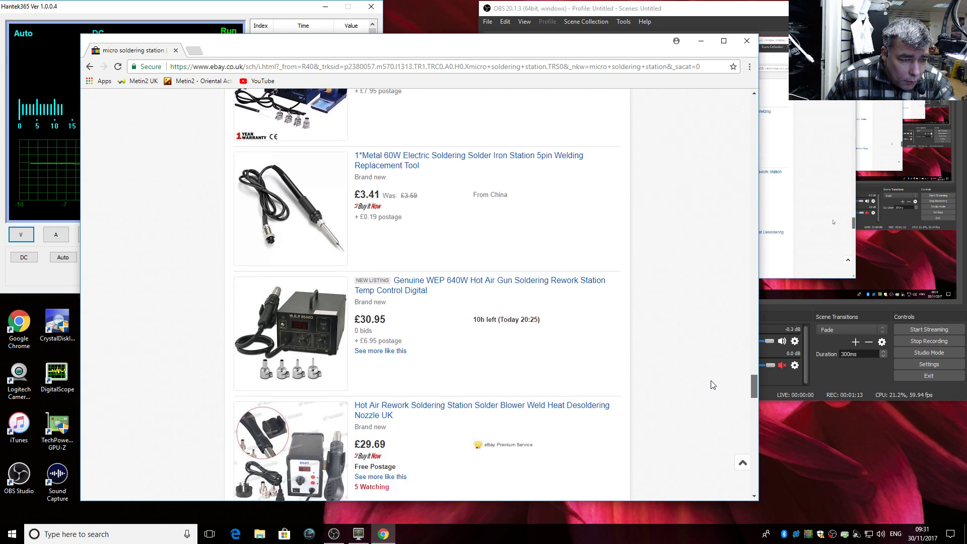
{"action": "scroll", "scroll_direction": "down", "scroll_amount": 3}
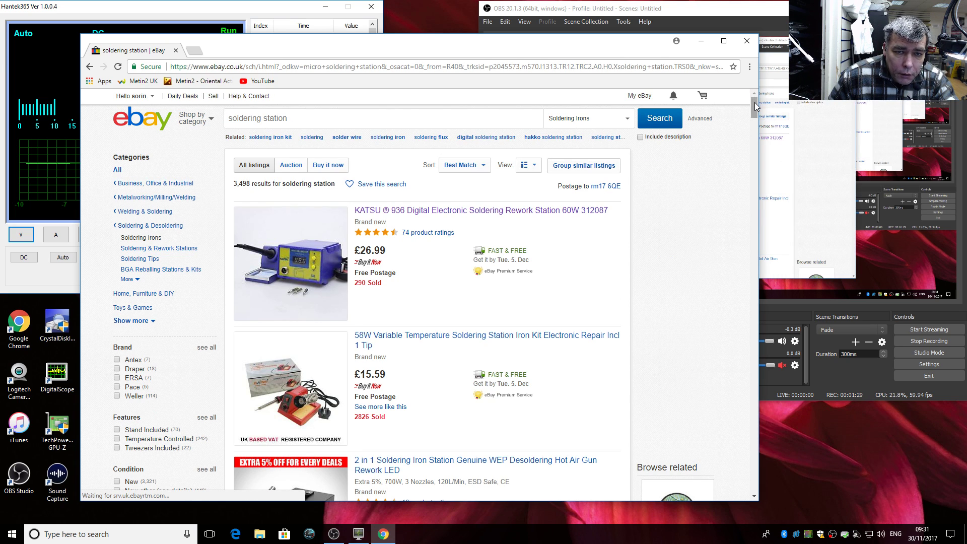
Scroll the soldering station results down to the Anvil ESD Safe 48W listing
{"action": "scroll", "scroll_direction": "down", "scroll_amount": 3}
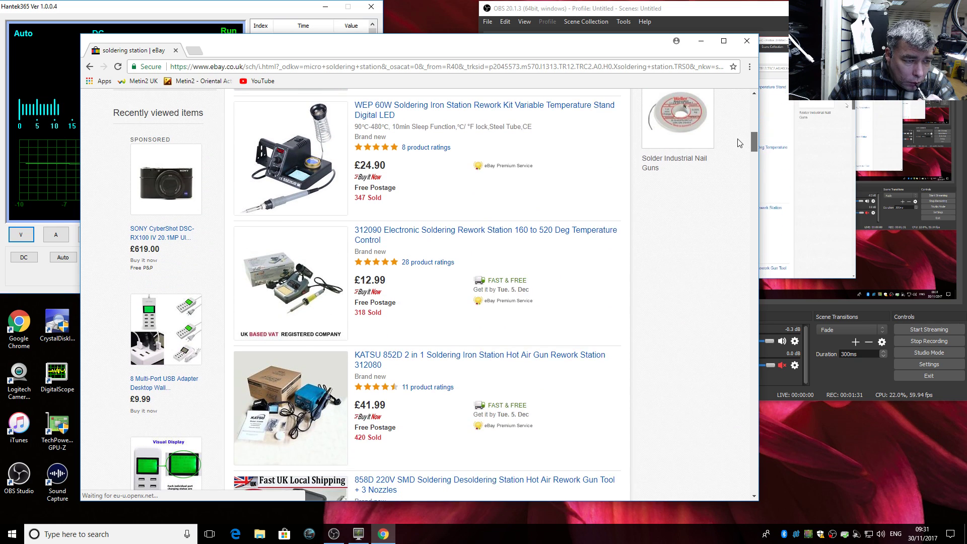
{"action": "scroll", "scroll_direction": "down", "scroll_amount": 3}
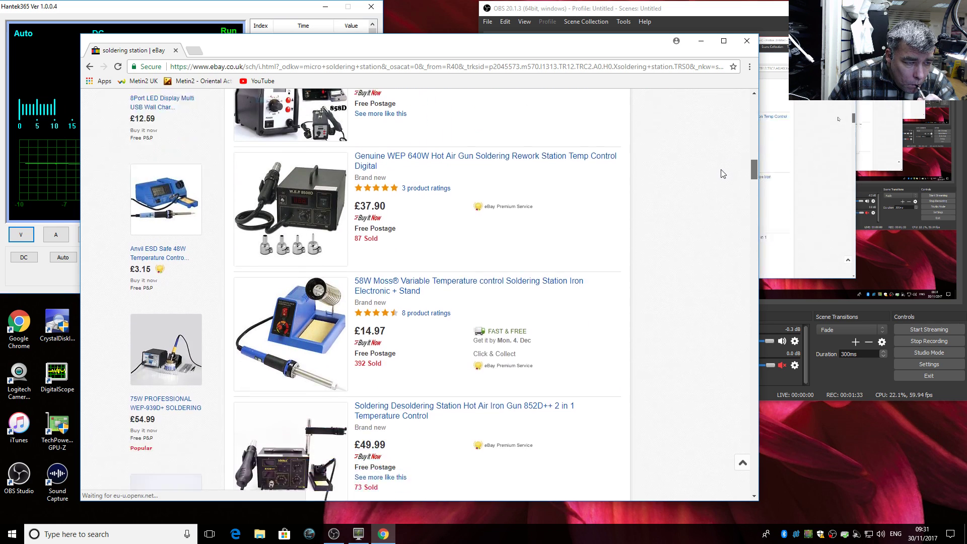
{"action": "scroll", "scroll_direction": "down", "scroll_amount": 3}
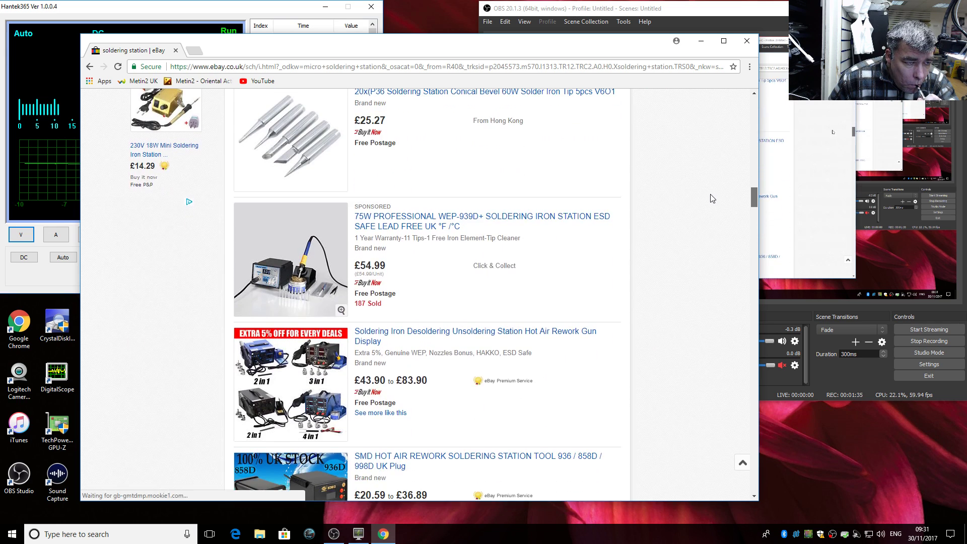
{"action": "scroll", "scroll_direction": "down", "scroll_amount": 3}
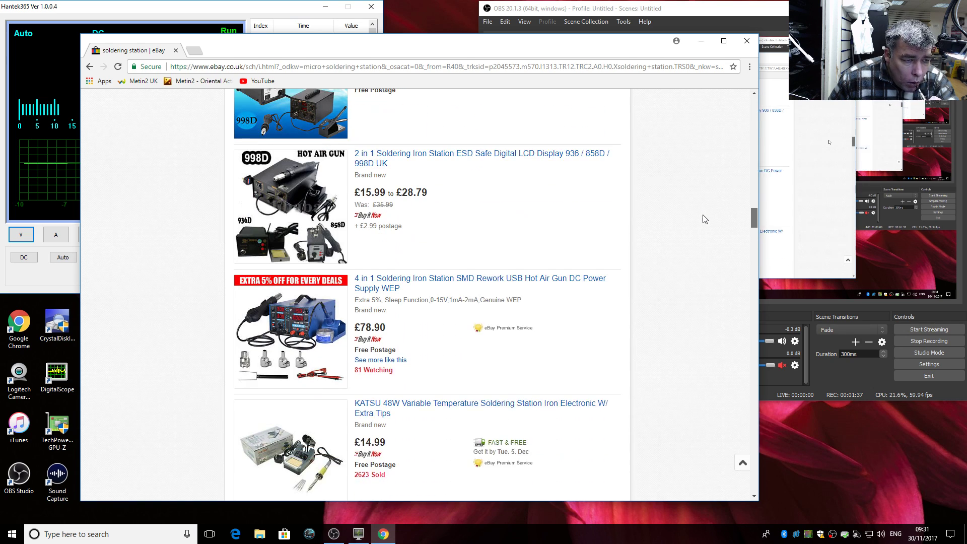
{"action": "scroll", "scroll_direction": "down", "scroll_amount": 3}
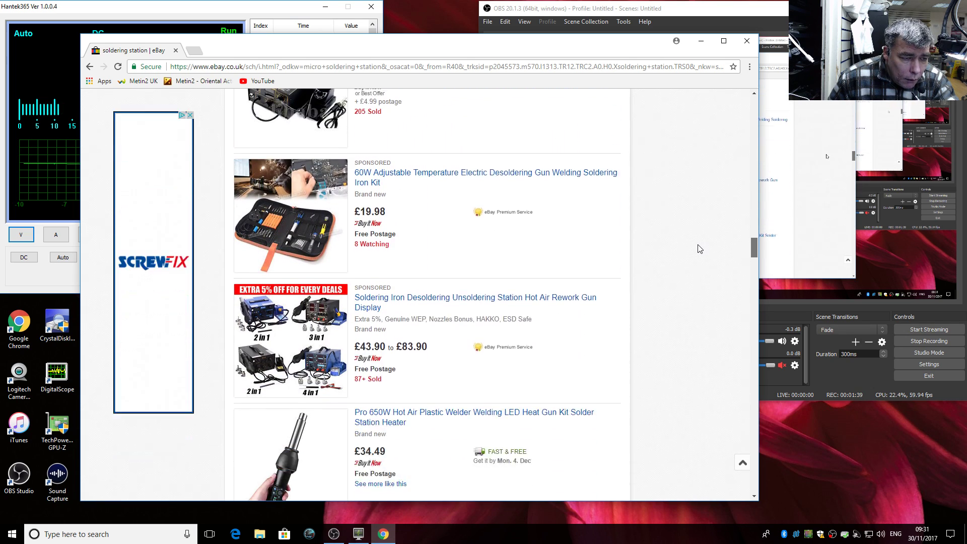
{"action": "scroll", "scroll_direction": "down", "scroll_amount": 3}
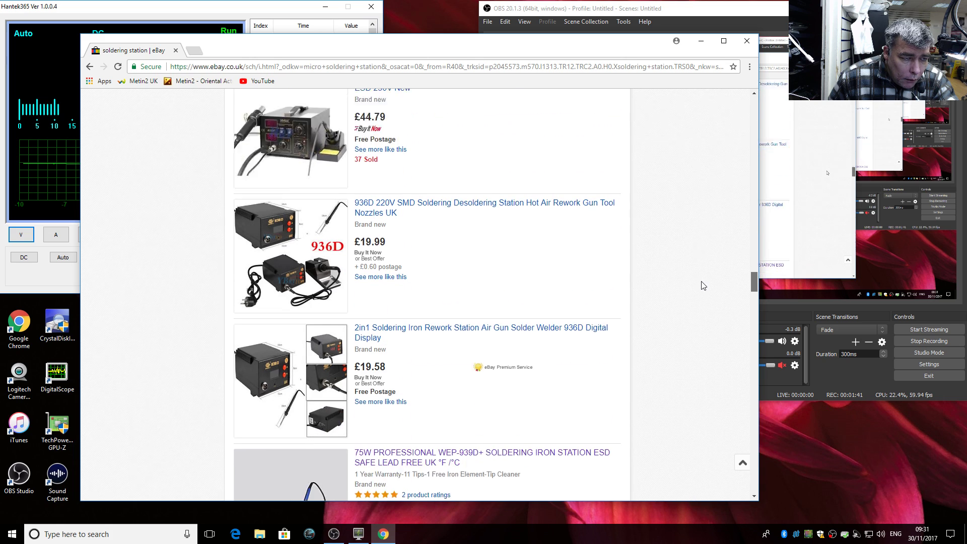
{"action": "scroll", "scroll_direction": "down", "scroll_amount": 3}
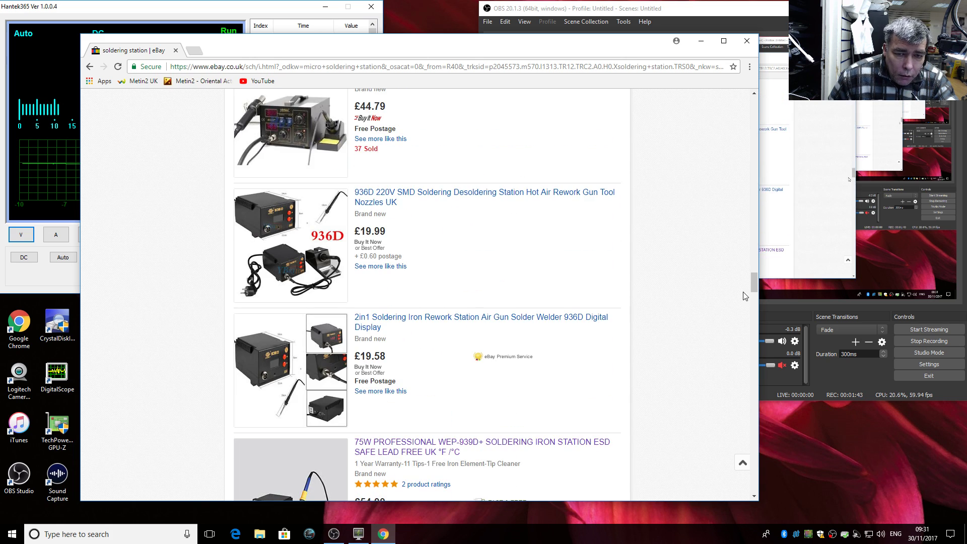
{"action": "scroll", "scroll_direction": "down", "scroll_amount": 3}
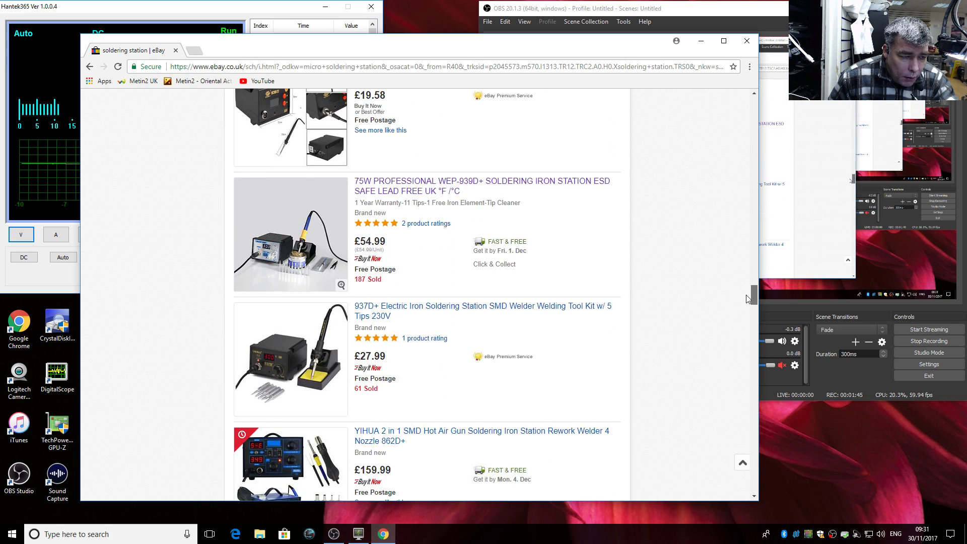
{"action": "scroll", "scroll_direction": "down", "scroll_amount": 3}
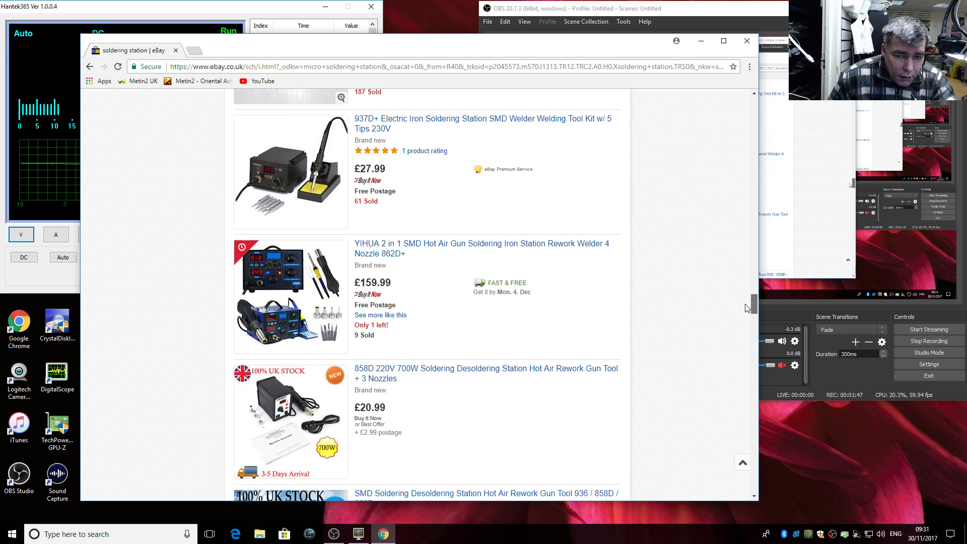
{"action": "scroll", "scroll_direction": "down", "scroll_amount": 3}
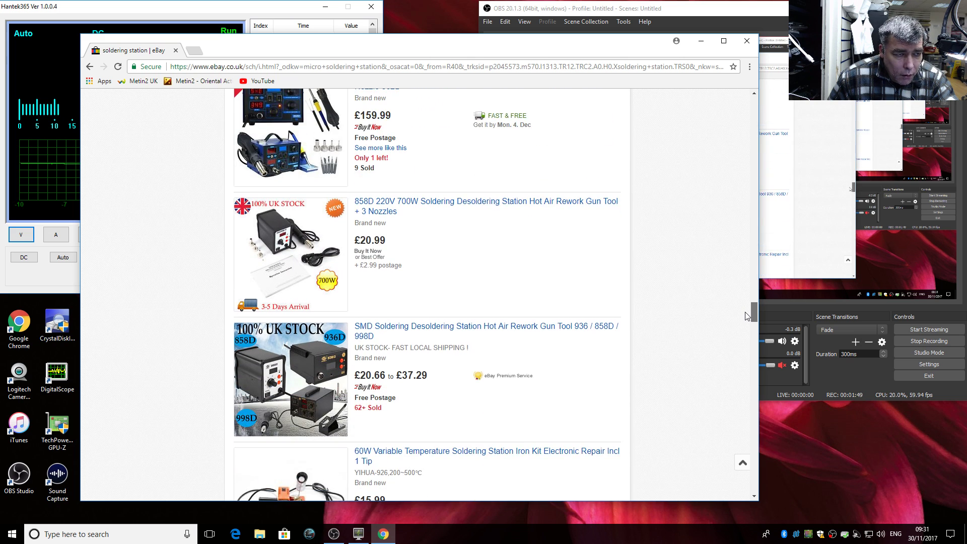
{"action": "scroll", "scroll_direction": "down", "scroll_amount": 3}
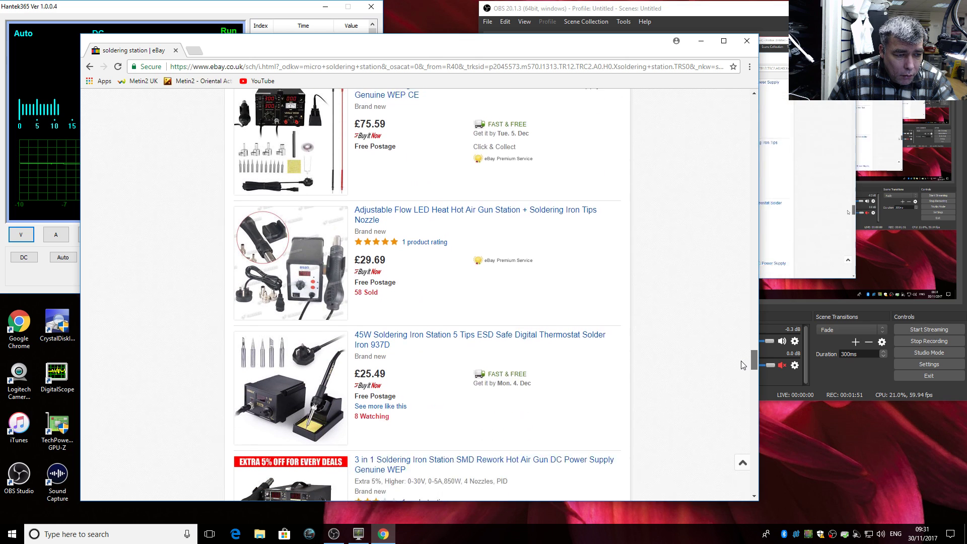
{"action": "scroll", "scroll_direction": "down", "scroll_amount": 3}
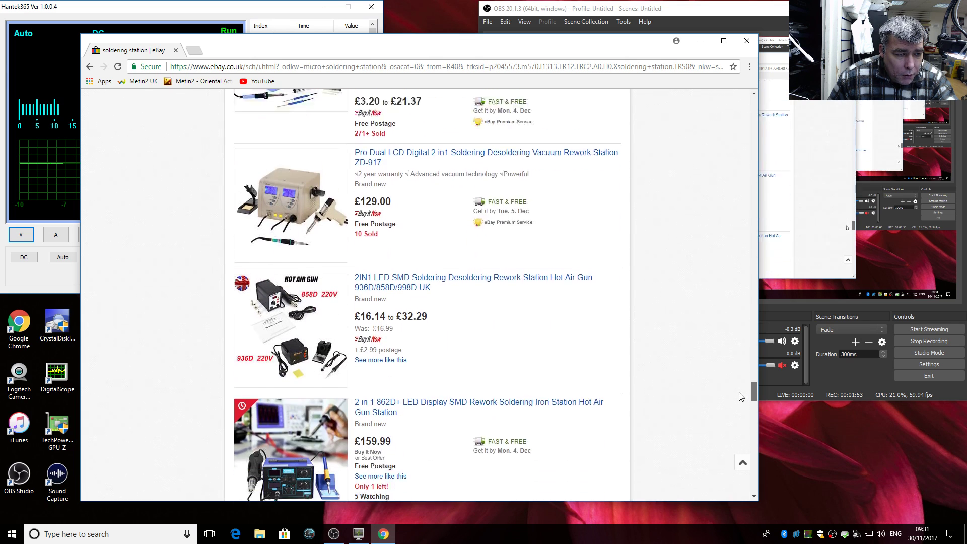
{"action": "scroll", "scroll_direction": "down", "scroll_amount": 3}
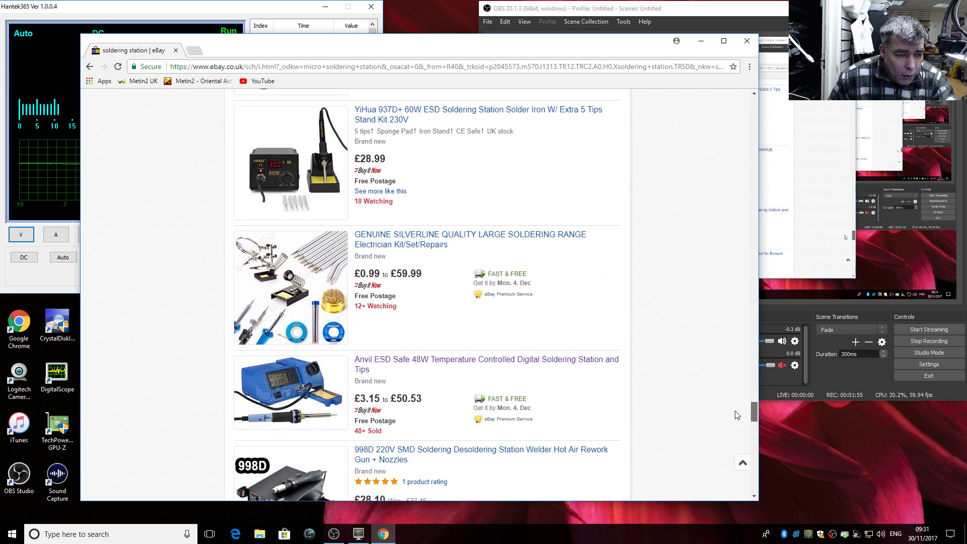
{"action": "scroll", "scroll_direction": "up", "scroll_amount": 3}
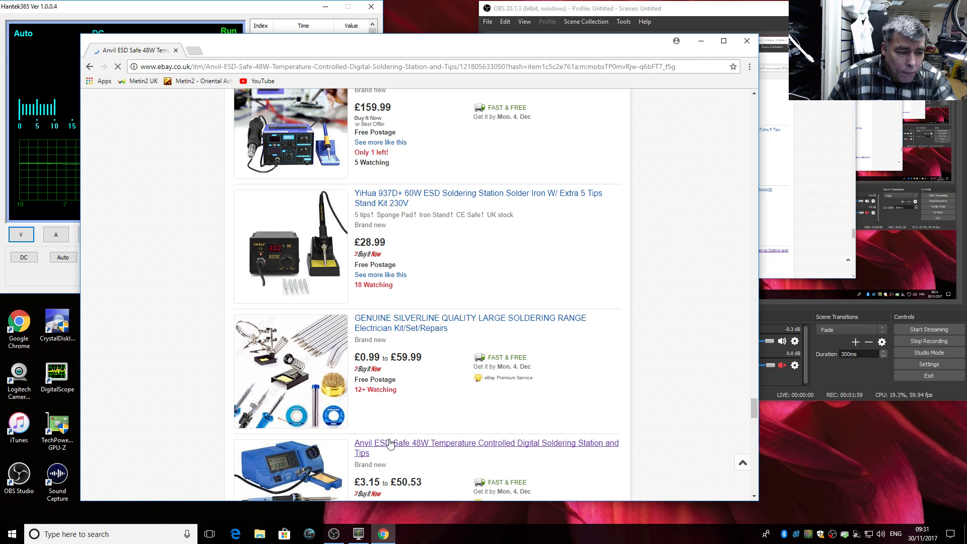
Open the Anvil listing, choose the Soldering Station variant (£50.53), then close Chrome
{"action": "left_click", "coordinate": [486, 448]}
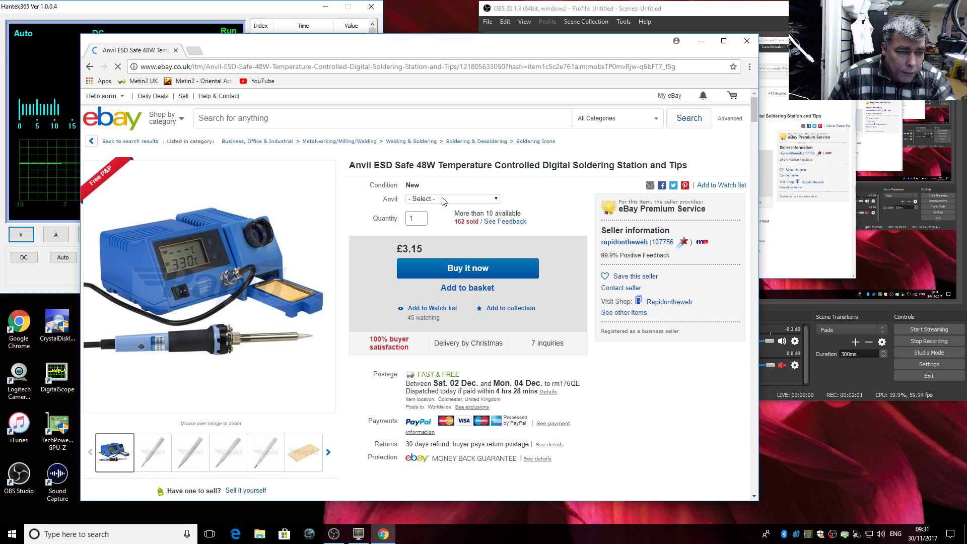
{"action": "left_click", "coordinate": [452, 198]}
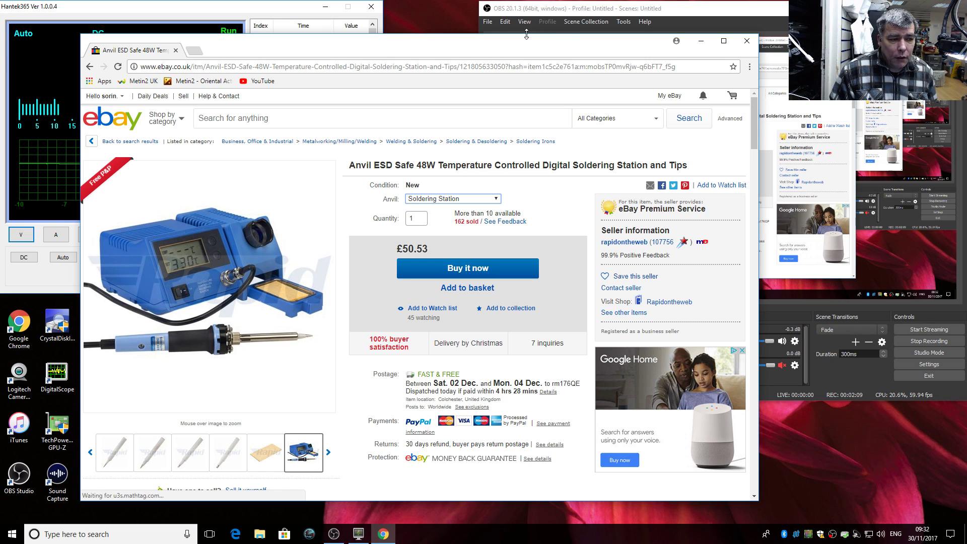
{"action": "mouse_move", "coordinate": [746, 40]}
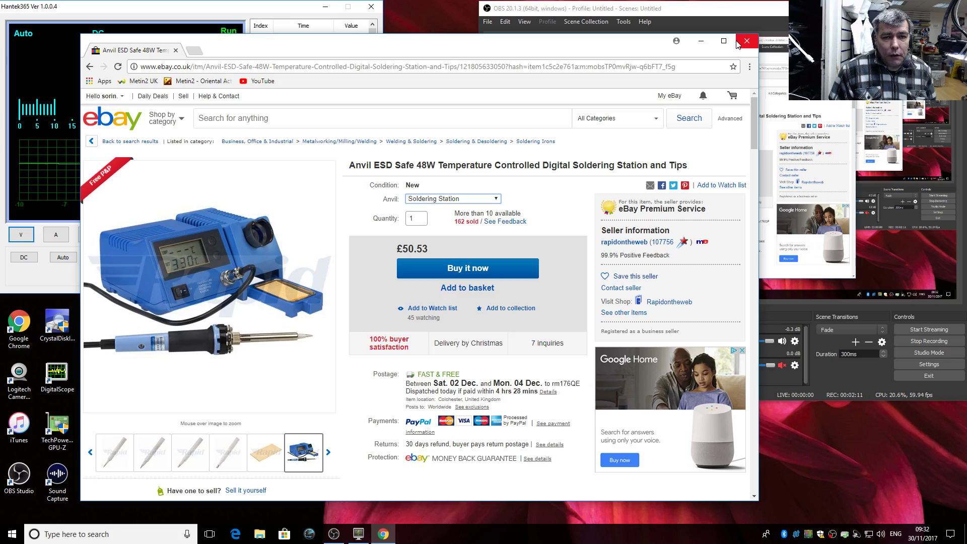
{"action": "left_click", "coordinate": [747, 40]}
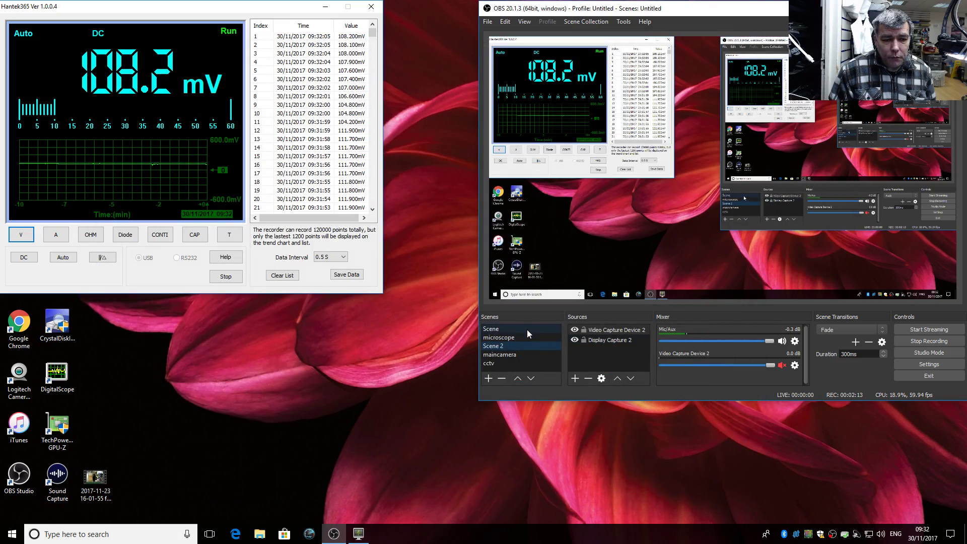